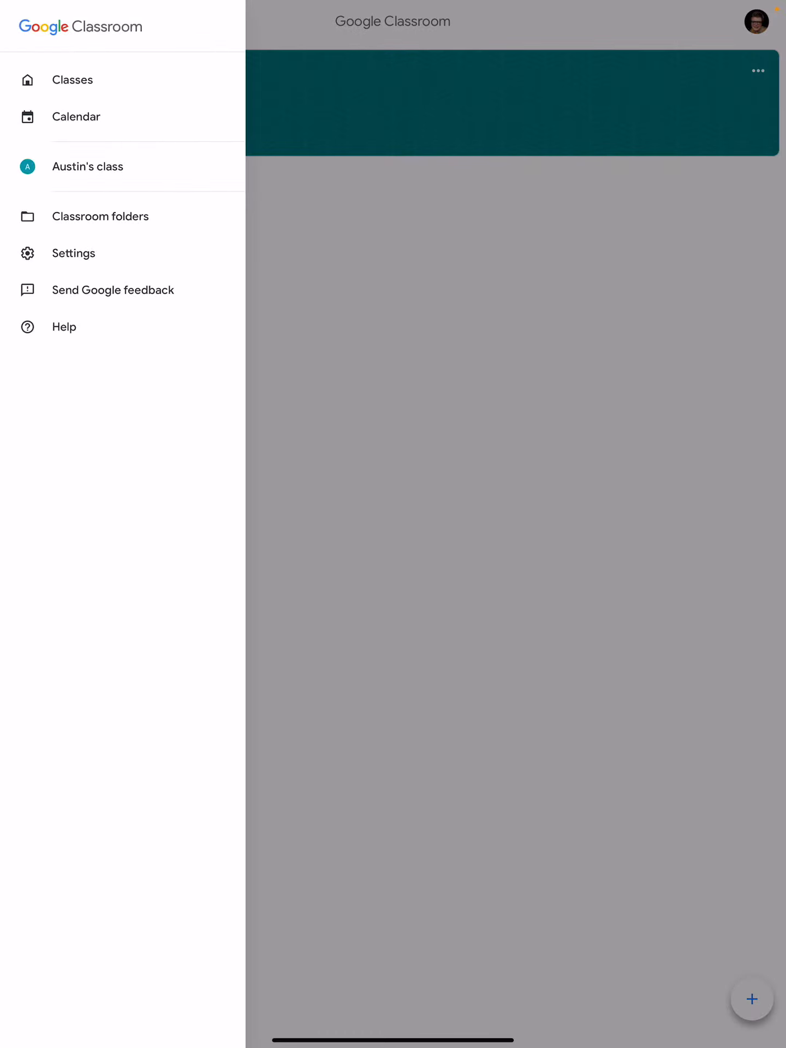
Exit Google Classroom to the iPad home screen.
{"action": "key", "text": "home"}
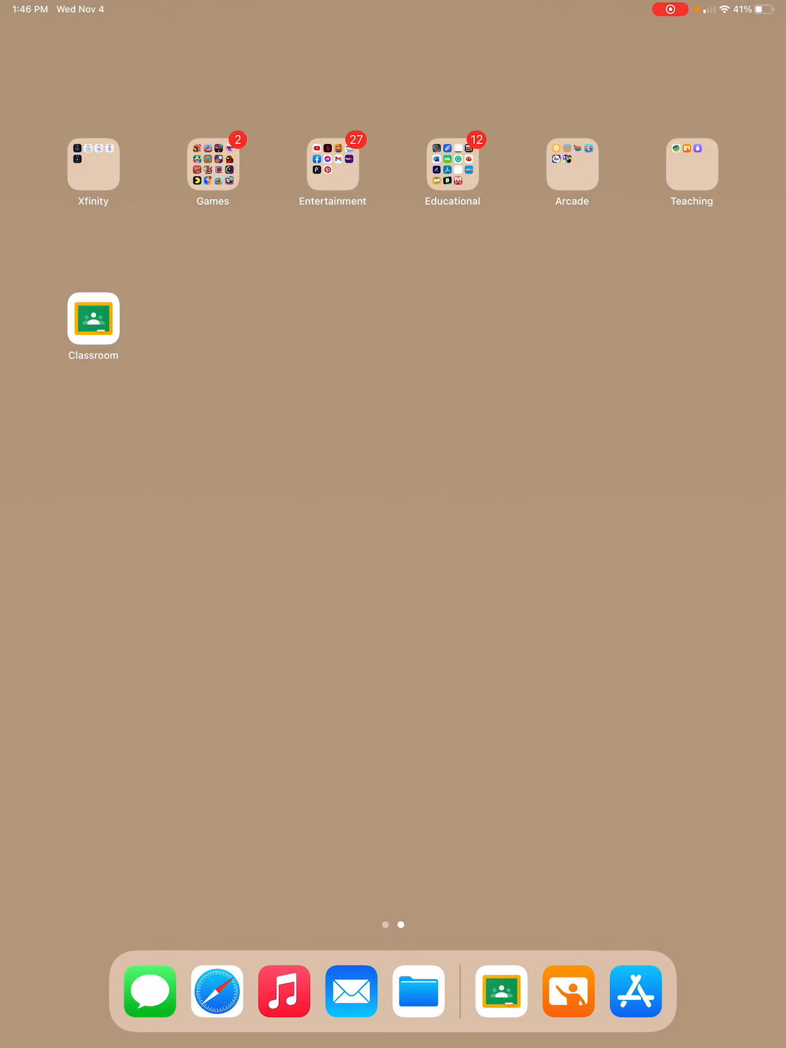
Scroll through the home screen and App Store to reach the Classroom app listing.
{"action": "scroll", "scroll_direction": "right", "scroll_amount": 3}
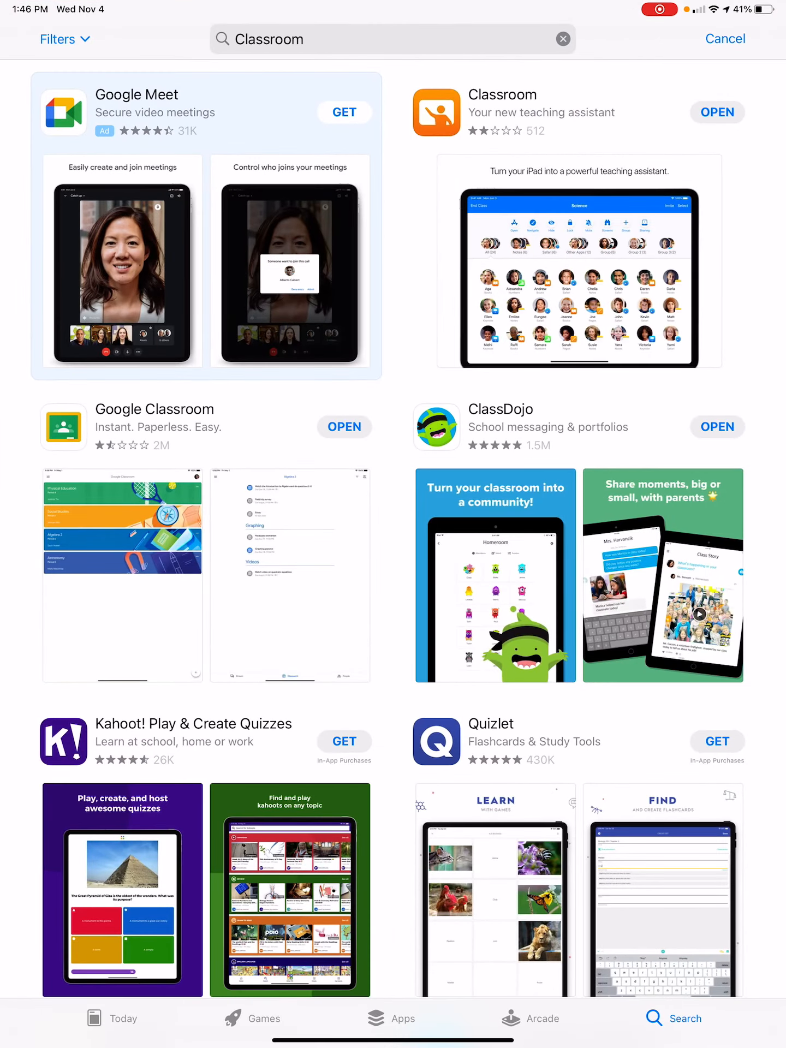
{"action": "scroll", "scroll_direction": "down", "scroll_amount": 3}
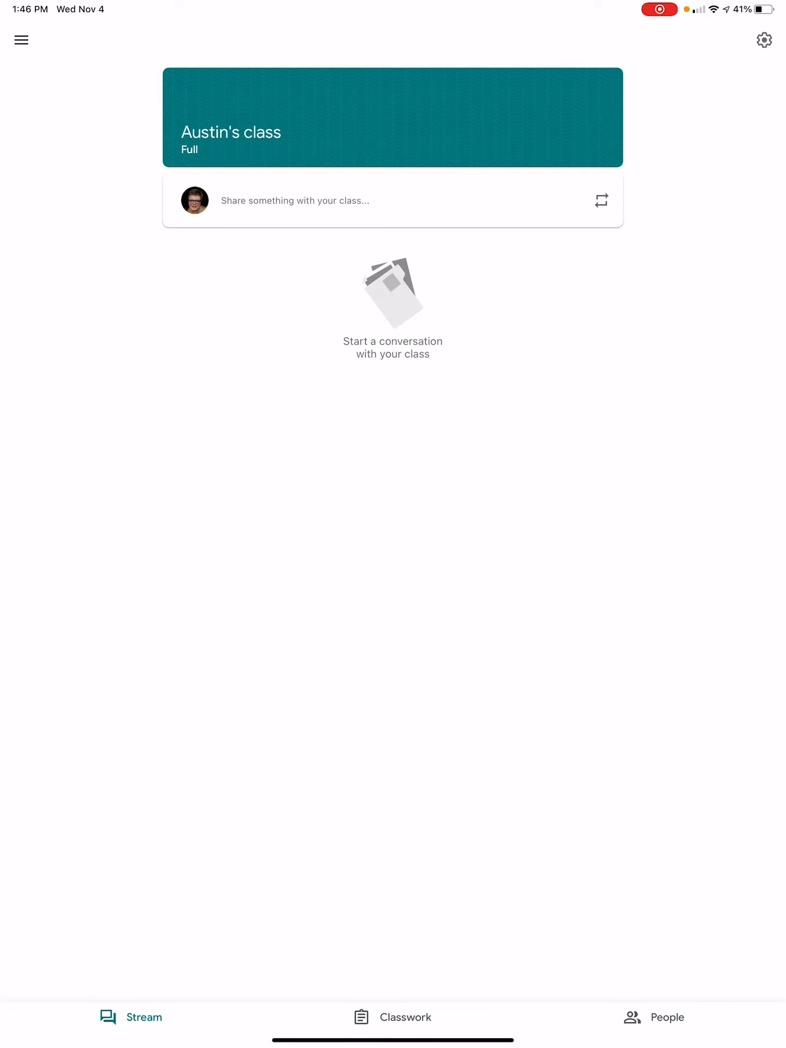
{"action": "left_click", "coordinate": [295, 200]}
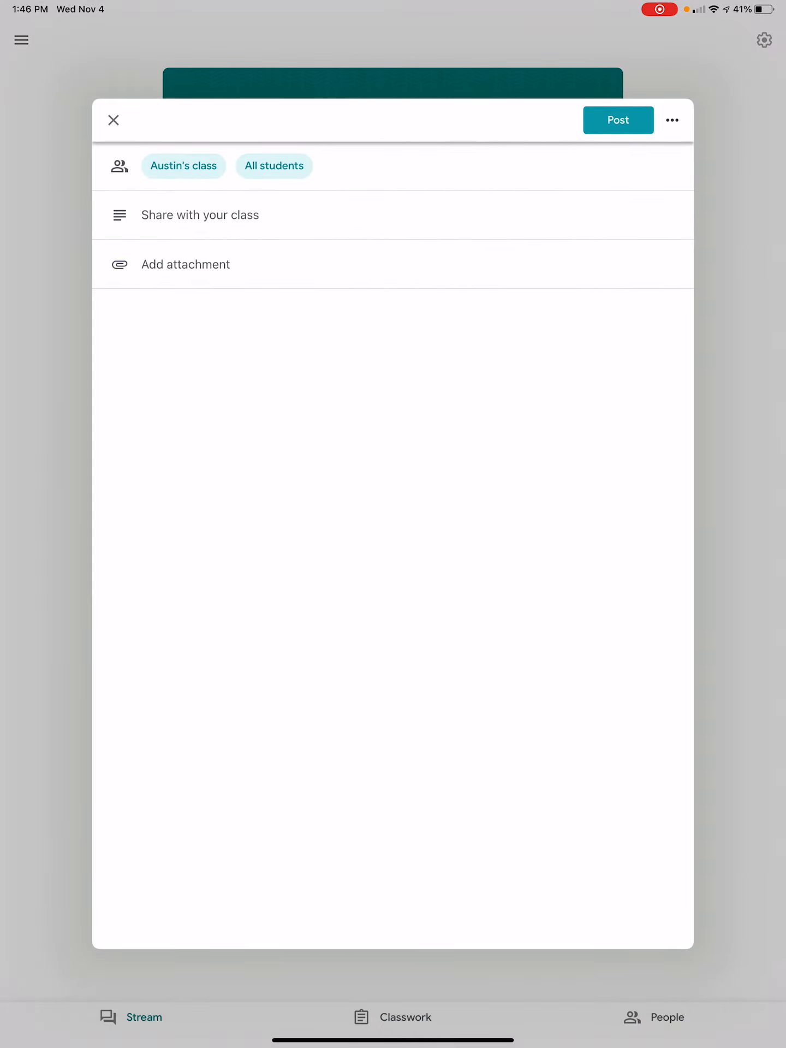
{"action": "left_click", "coordinate": [113, 119]}
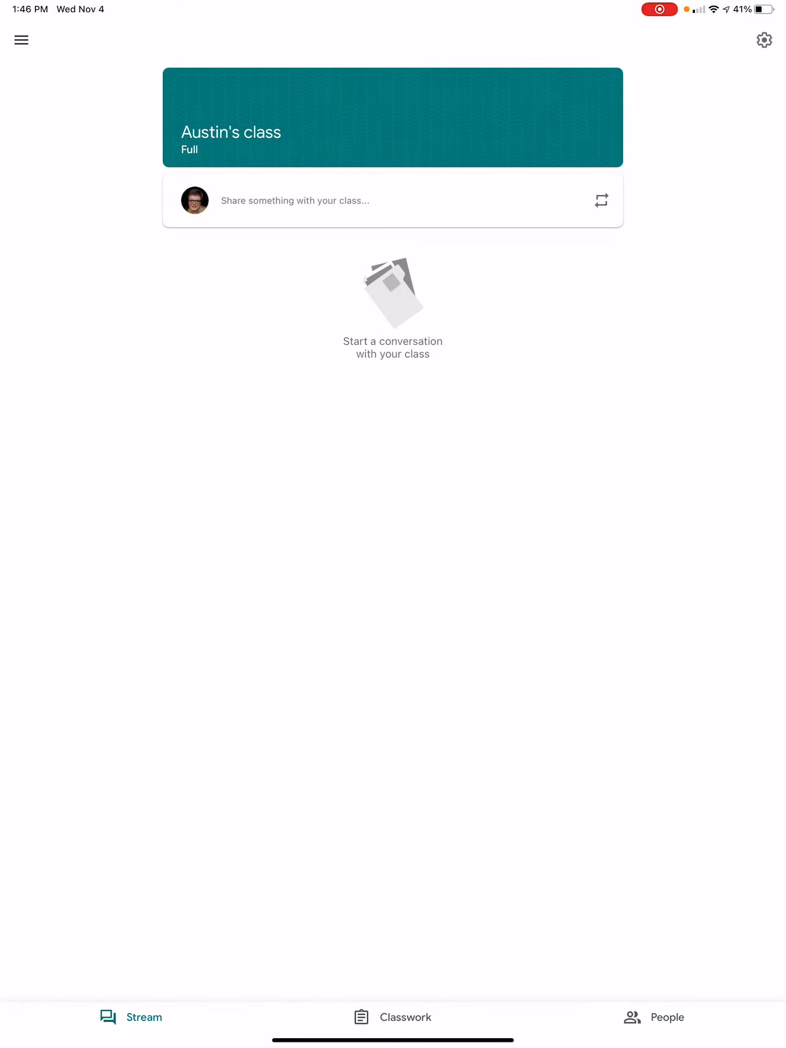
{"action": "left_click", "coordinate": [393, 1016]}
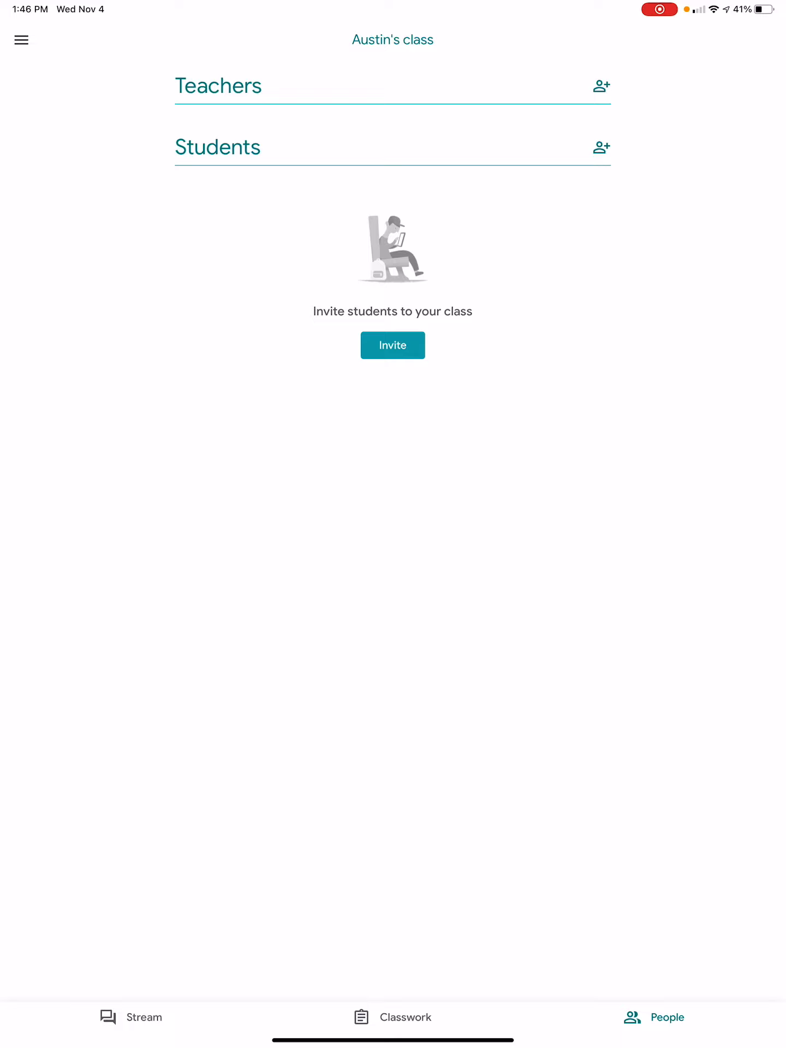
{"action": "left_click", "coordinate": [392, 345]}
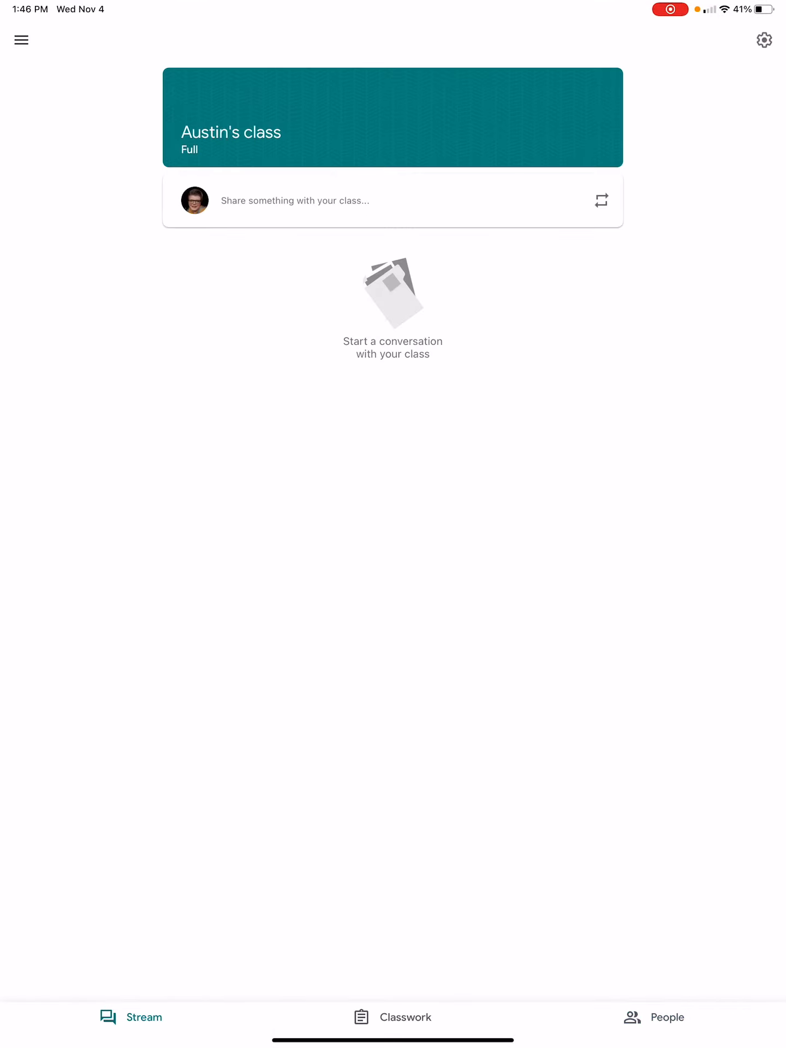
Set the class's Stream posting to 'Students can post and comment' in class settings.
{"action": "left_click", "coordinate": [764, 40]}
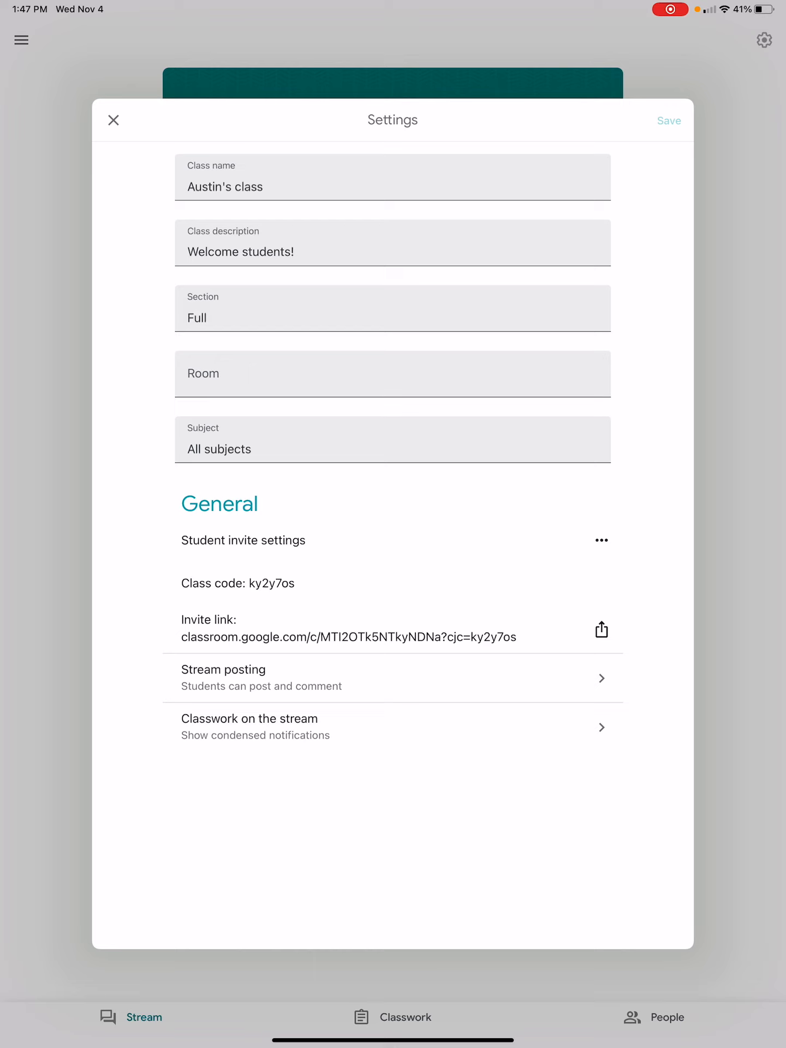
{"action": "left_click", "coordinate": [601, 629]}
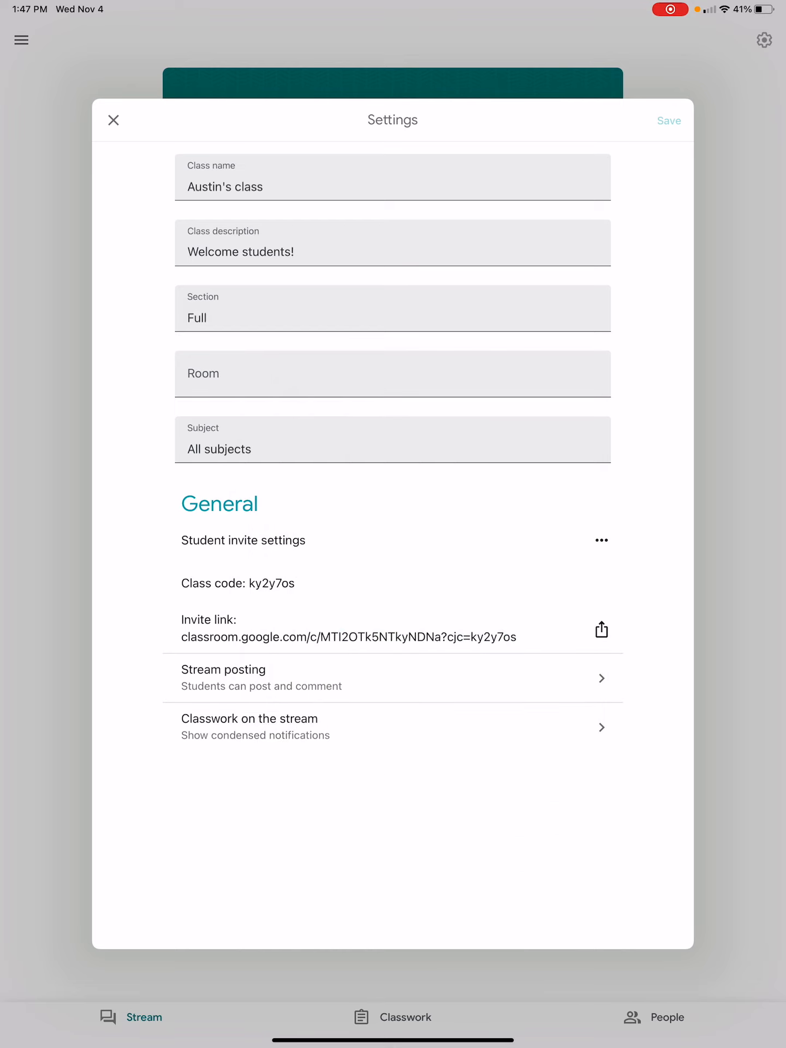
{"action": "left_click", "coordinate": [392, 678]}
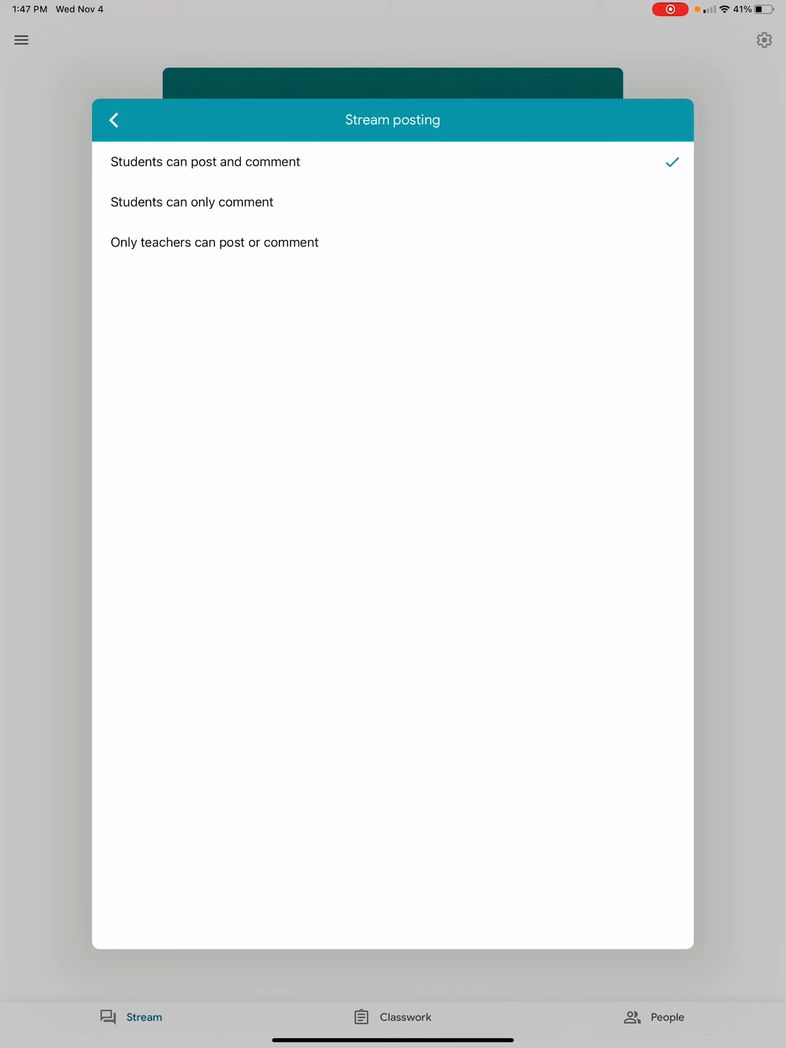
{"action": "left_click", "coordinate": [114, 120]}
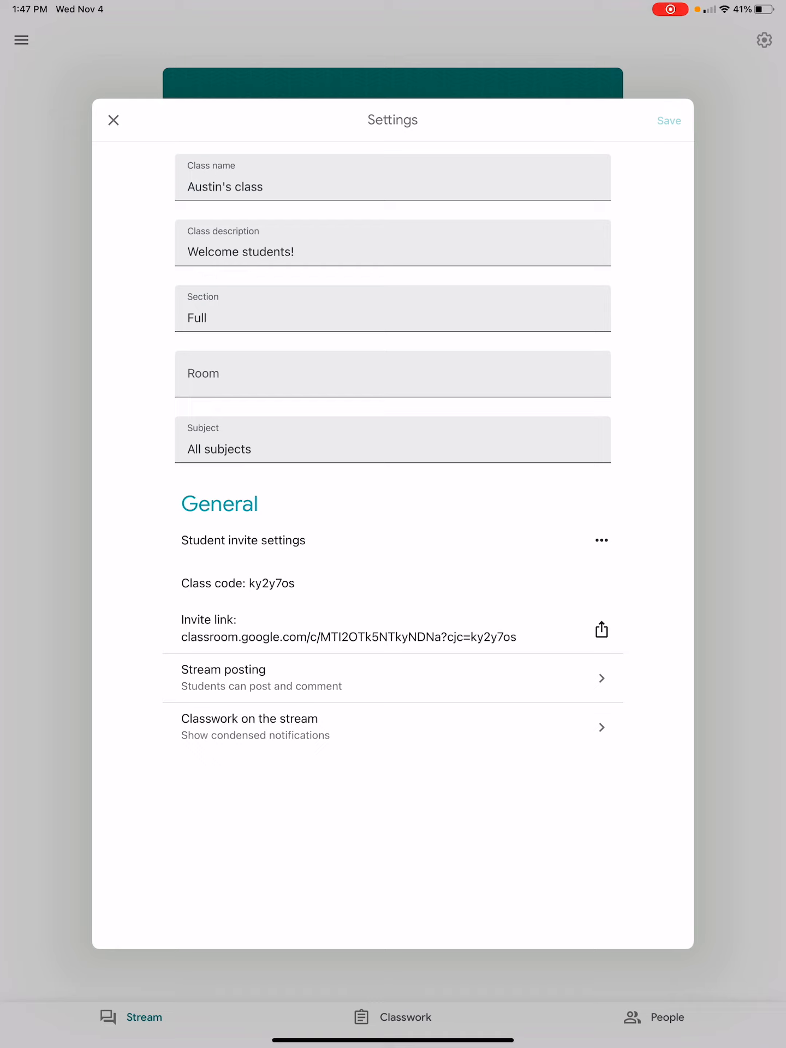